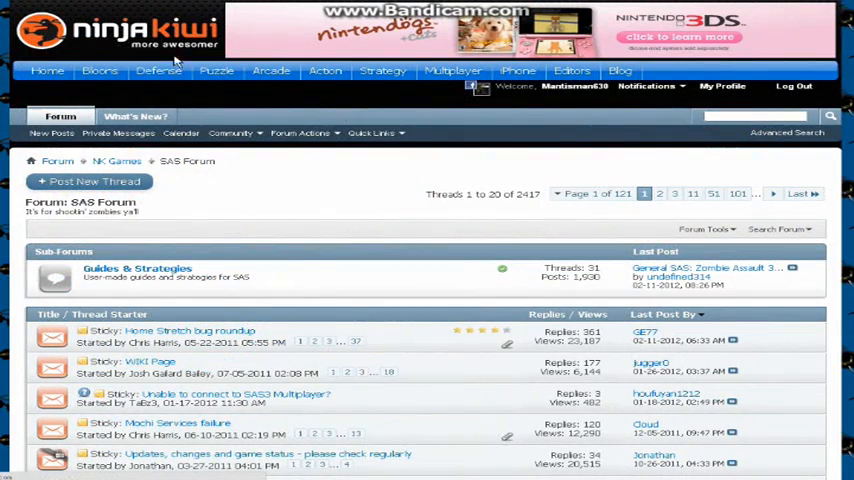
- Open the 'SAS 3 Tournament' thread and scroll down to the in-game name sign-up template
{"action": "scroll", "scroll_direction": "down", "scroll_amount": 3}
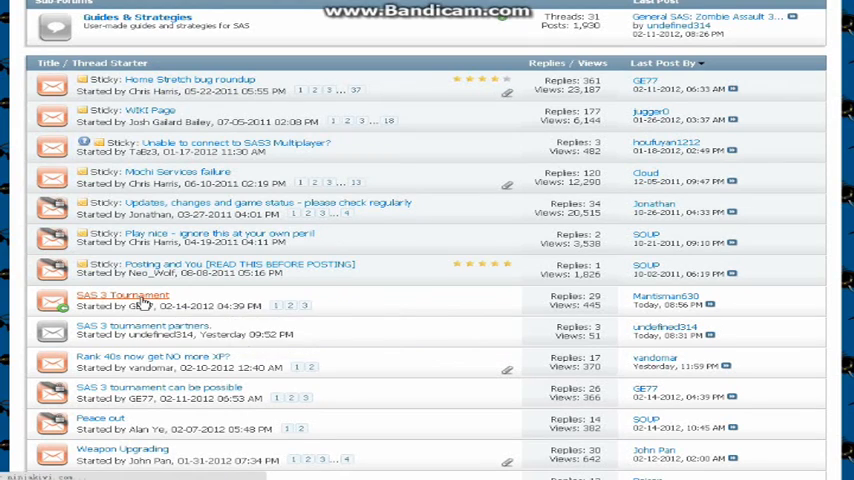
{"action": "left_click", "coordinate": [122, 294]}
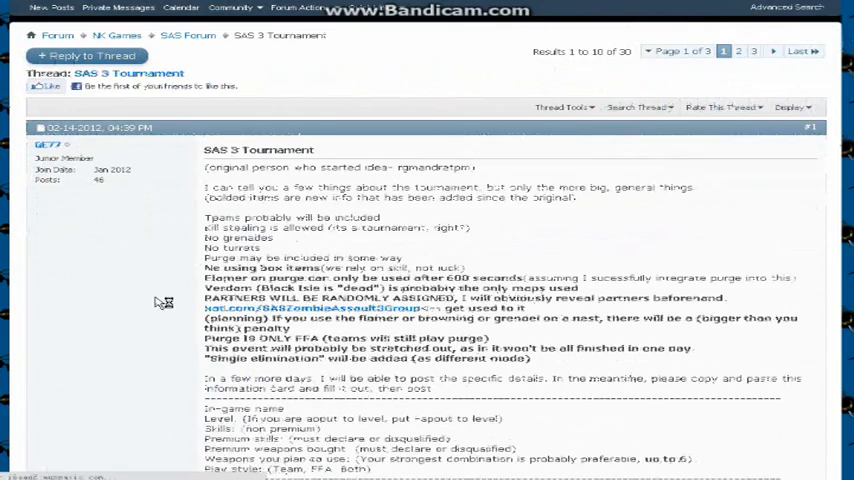
{"action": "scroll", "scroll_direction": "down", "scroll_amount": 3}
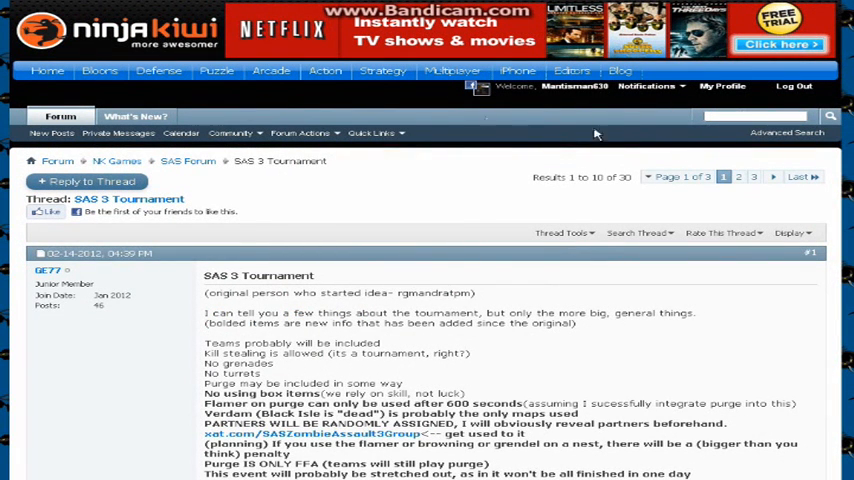
{"action": "scroll", "scroll_direction": "down", "scroll_amount": 3}
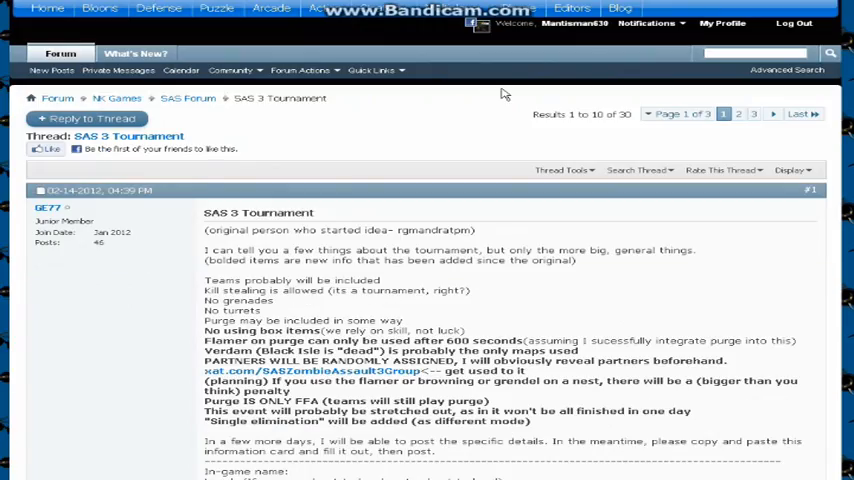
{"action": "scroll", "scroll_direction": "down", "scroll_amount": 3}
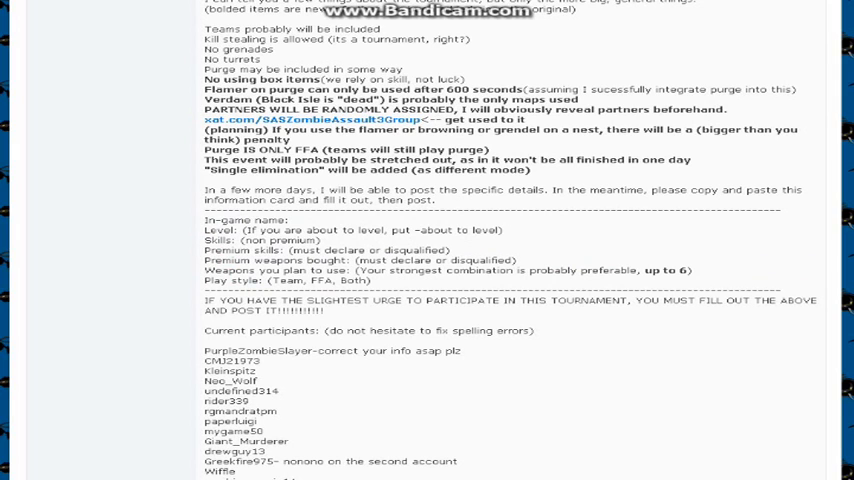
{"action": "left_click_drag", "start_coordinate": [204, 232], "coordinate": [504, 232]}
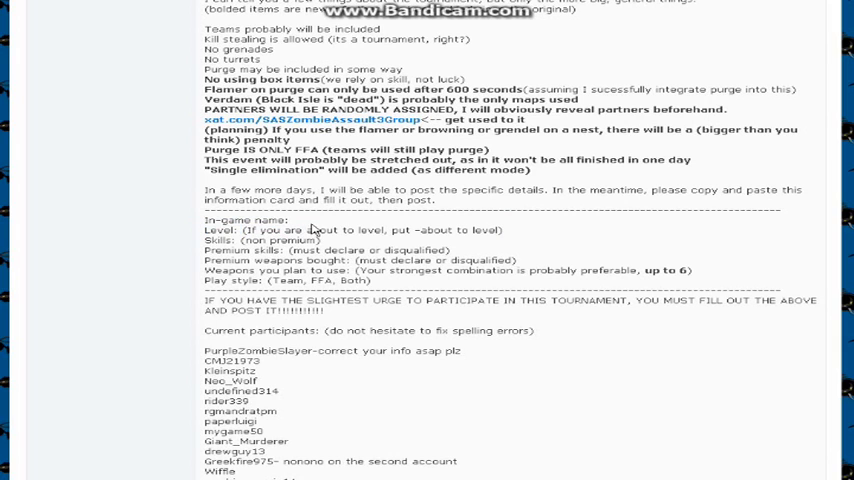
{"action": "double_click", "coordinate": [374, 228]}
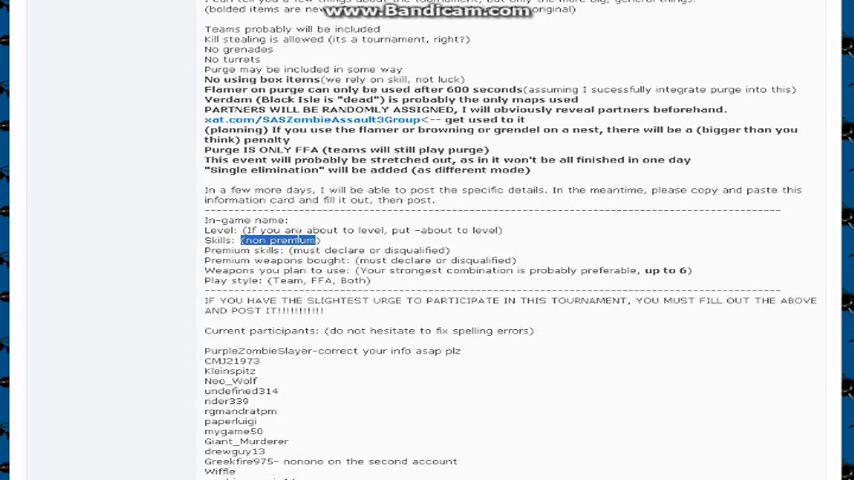
{"action": "left_click", "coordinate": [284, 240]}
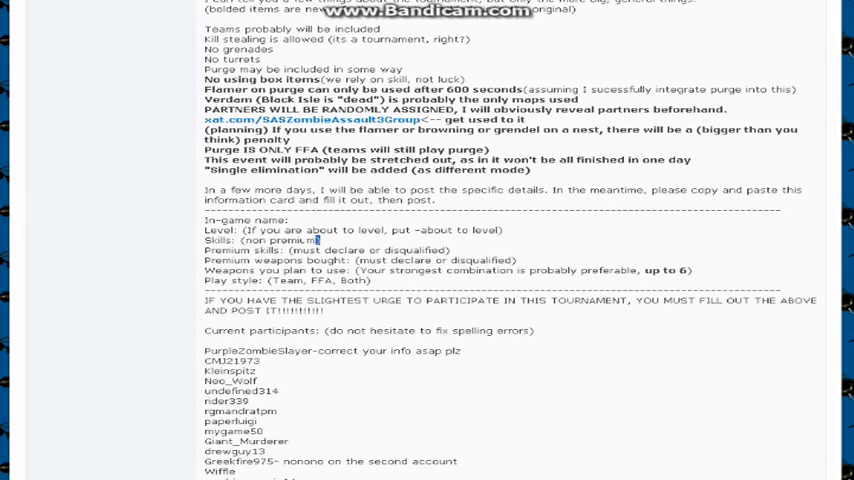
{"action": "double_click", "coordinate": [280, 240]}
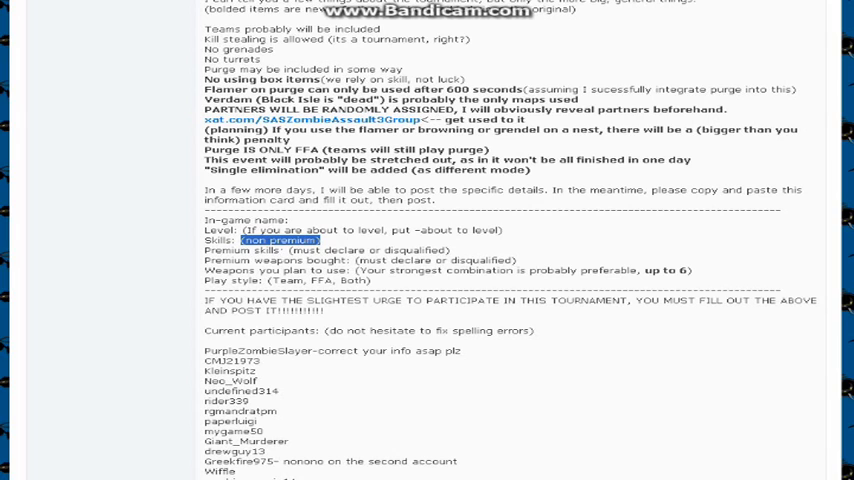
{"action": "double_click", "coordinate": [368, 250]}
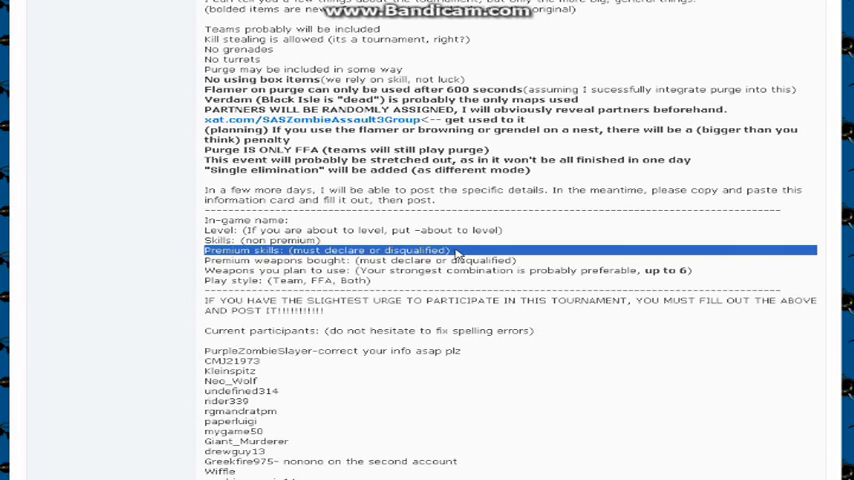
{"action": "left_click", "coordinate": [460, 250]}
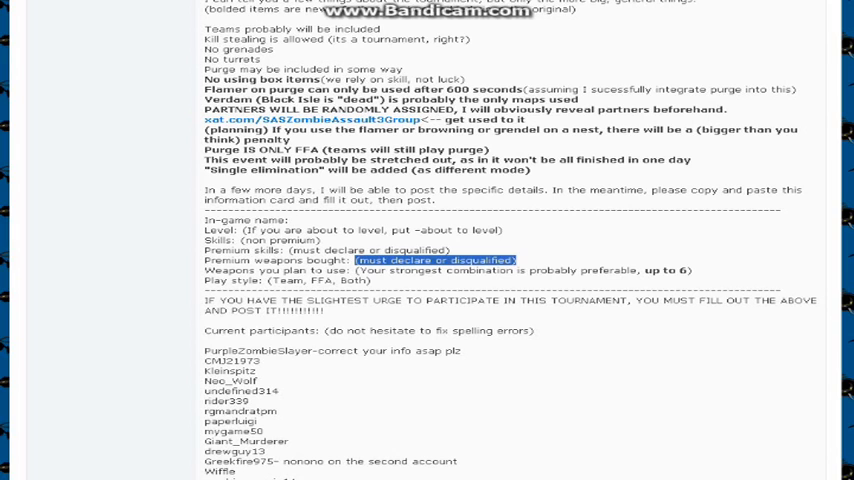
{"action": "mouse_move", "coordinate": [732, 284]}
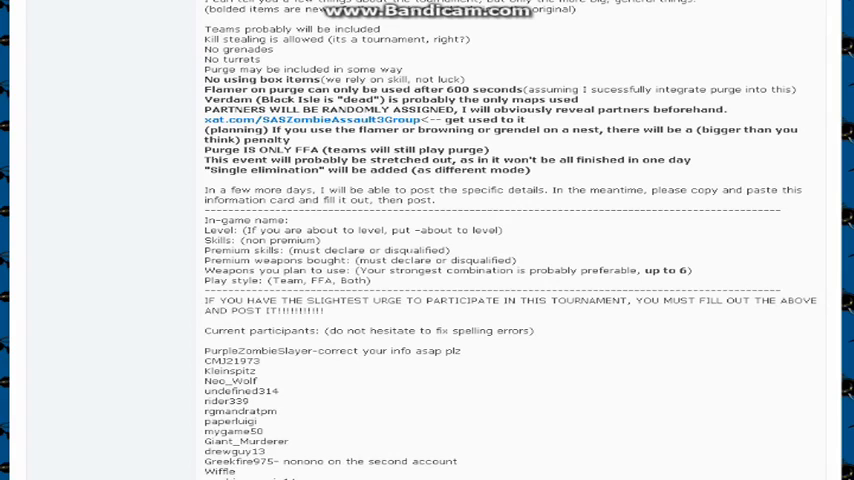
{"action": "scroll", "scroll_direction": "down", "scroll_amount": 3}
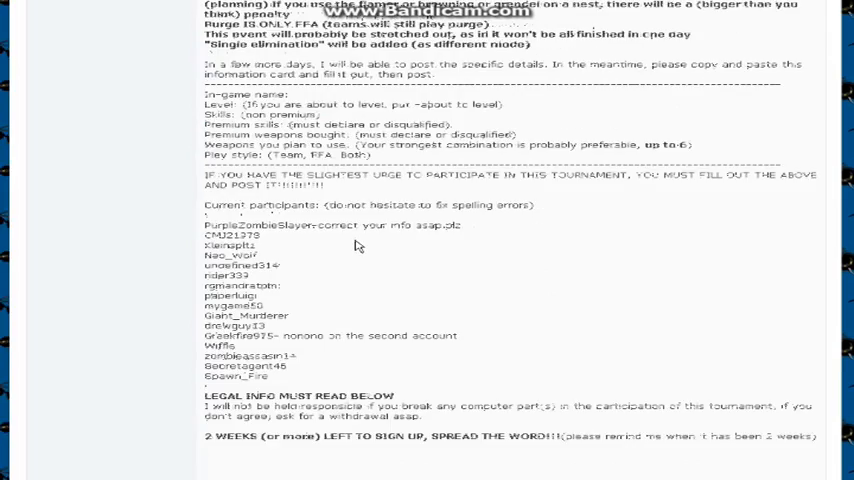
{"action": "scroll", "scroll_direction": "down", "scroll_amount": 3}
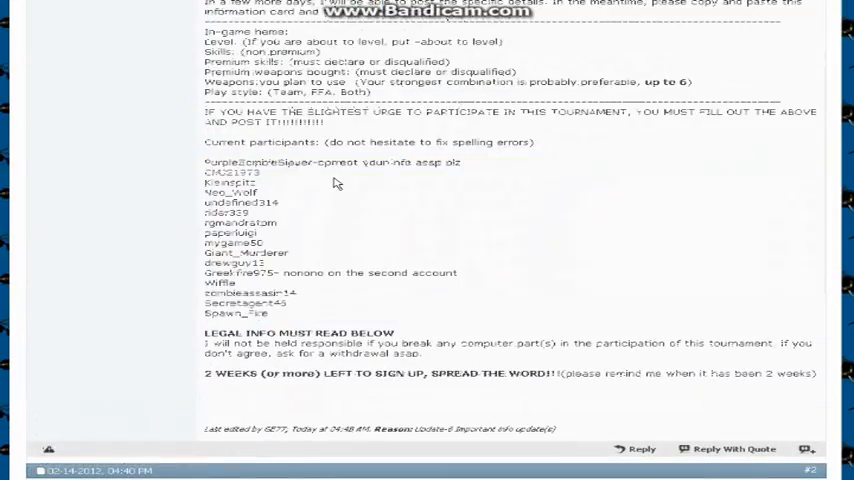
{"action": "scroll", "scroll_direction": "down", "scroll_amount": 3}
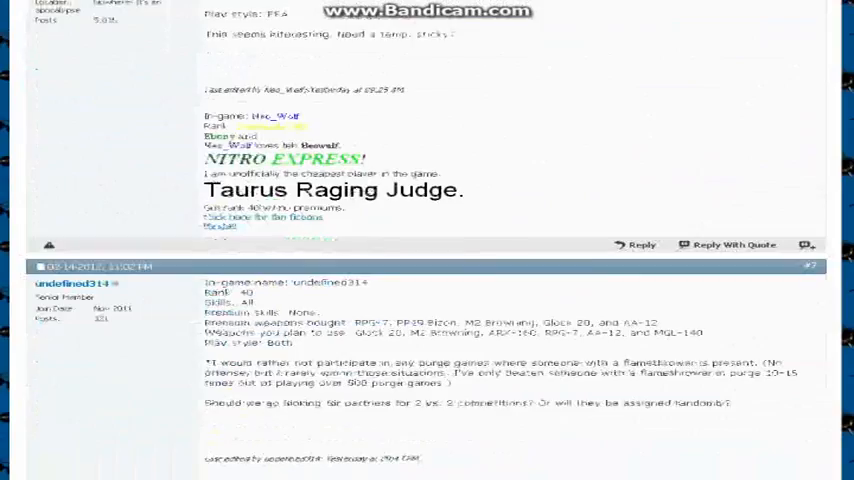
{"action": "scroll", "scroll_direction": "down", "scroll_amount": 3}
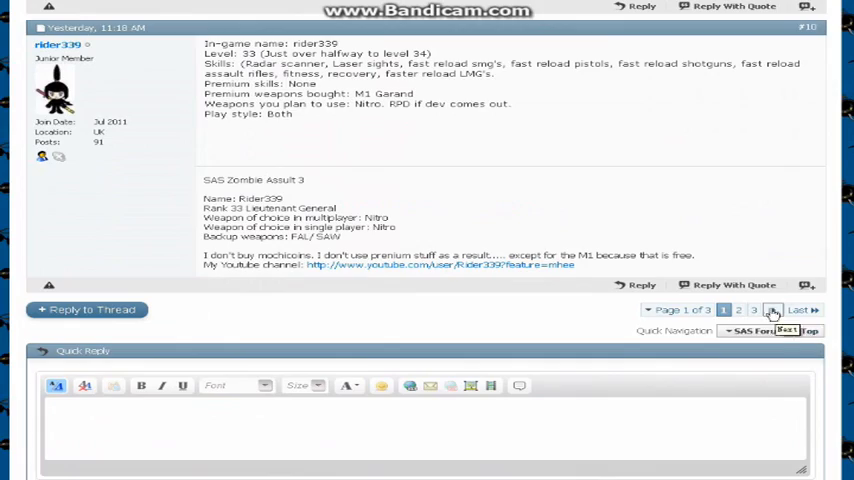
- Go to page 3 of the thread's replies and return the view to the top
{"action": "left_click", "coordinate": [774, 308]}
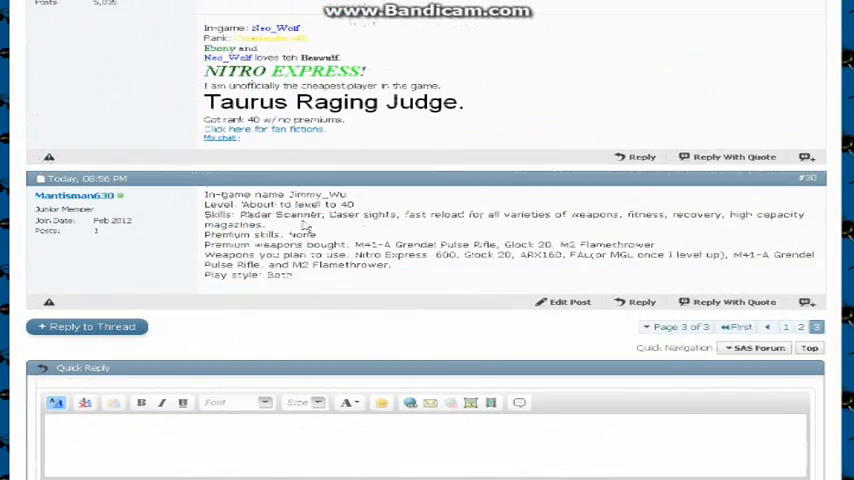
{"action": "left_click_drag", "start_coordinate": [244, 214], "coordinate": [392, 264]}
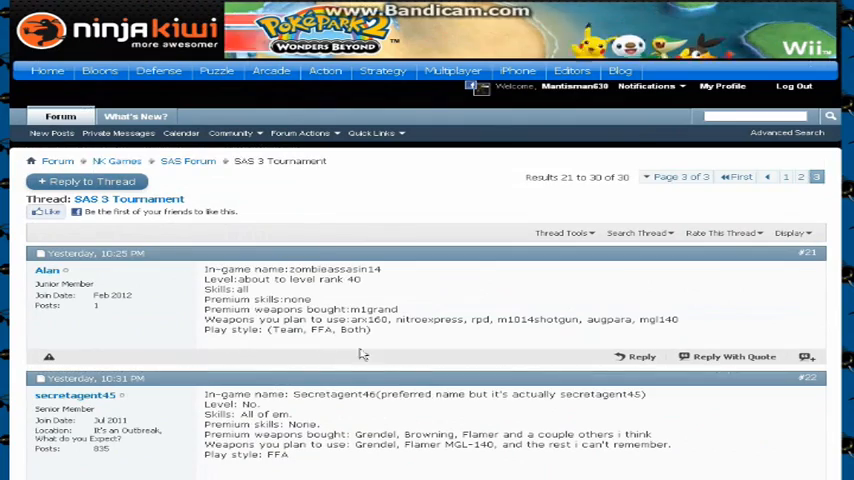
{"action": "scroll", "scroll_direction": "down", "scroll_amount": 3}
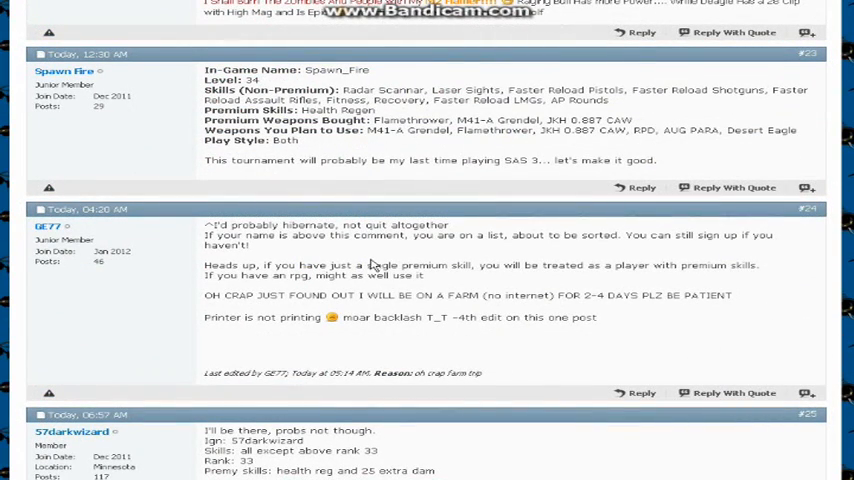
{"action": "mouse_move", "coordinate": [372, 264]}
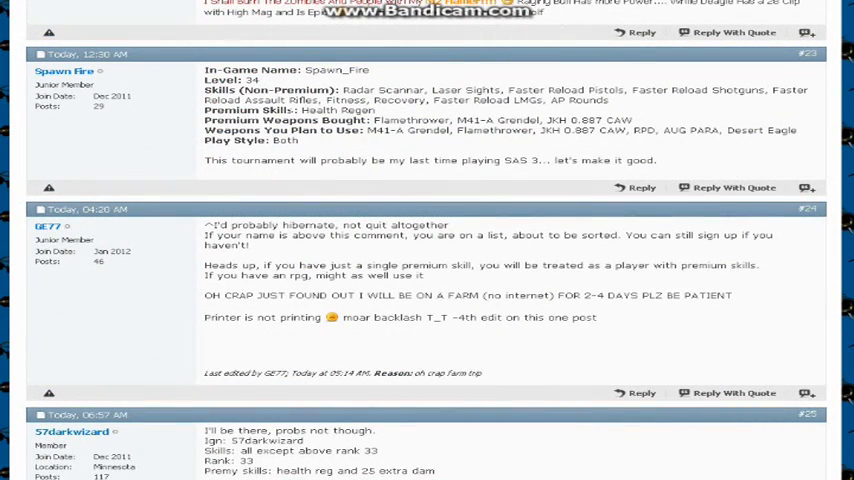